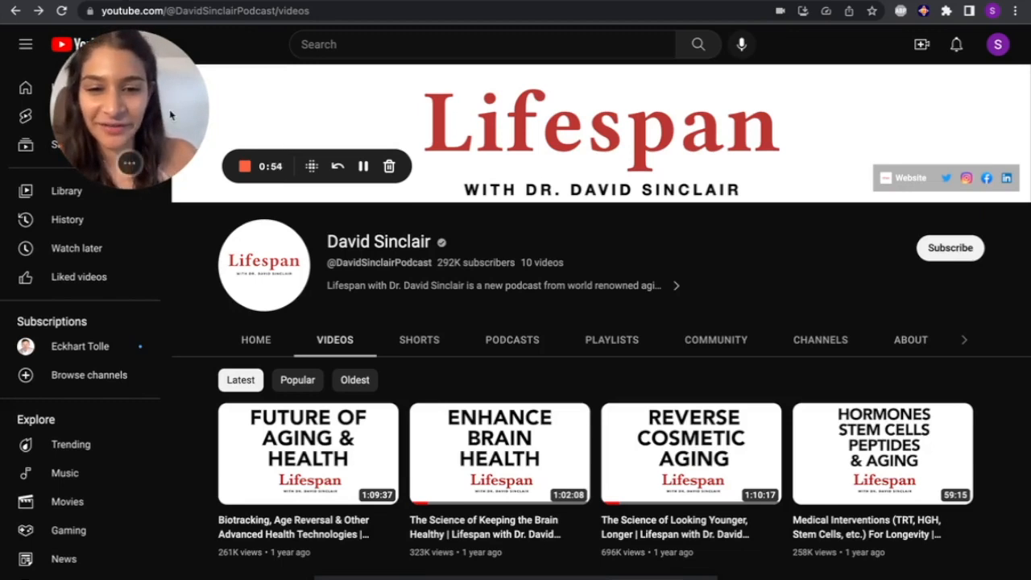
Scroll the Lifespan channel's videos to reach the NMN, NR, Resveratrol, Metformin episode
scroll(down, 3)
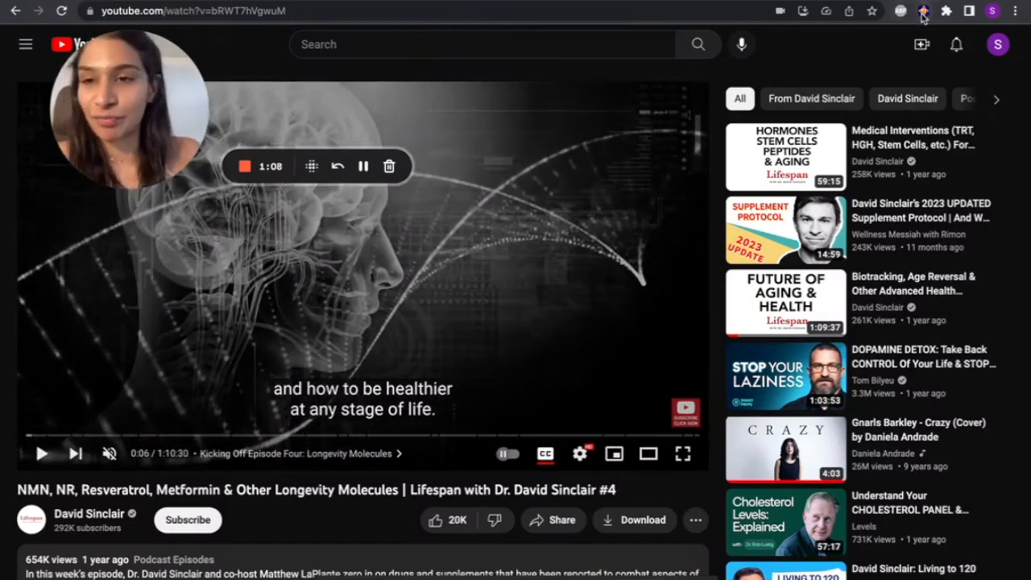
Summarize the playing Longevity Molecules episode with the Recall extension and review the bullet points
click(923, 10)
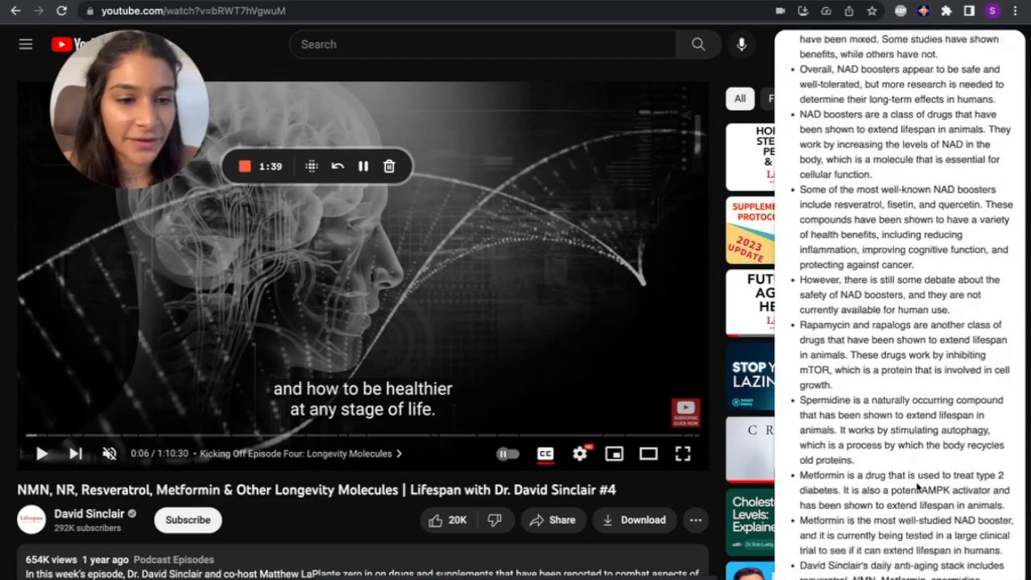
scroll(down, 3)
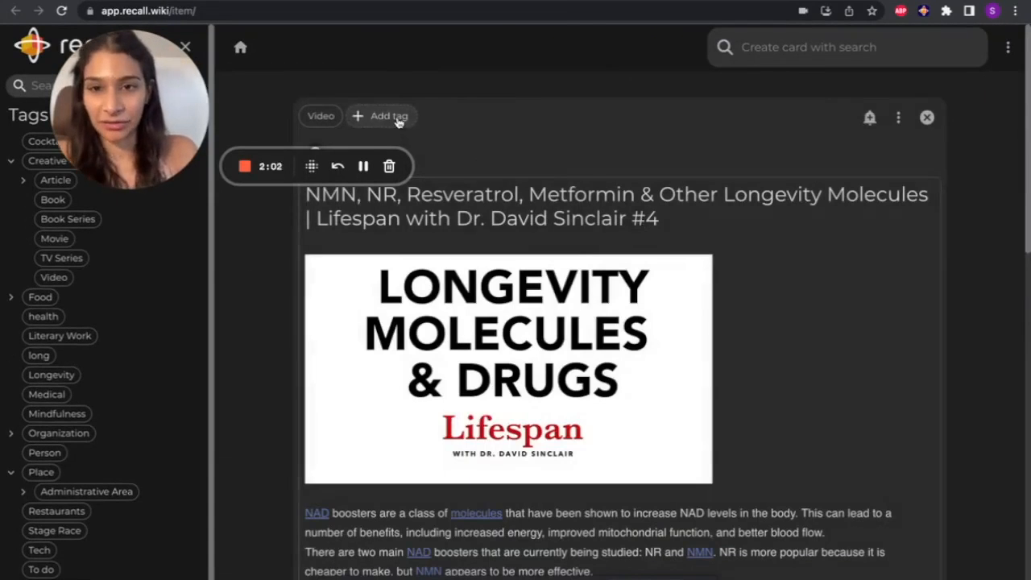
Tag the Longevity Molecules card with Longevity and health
text(long)
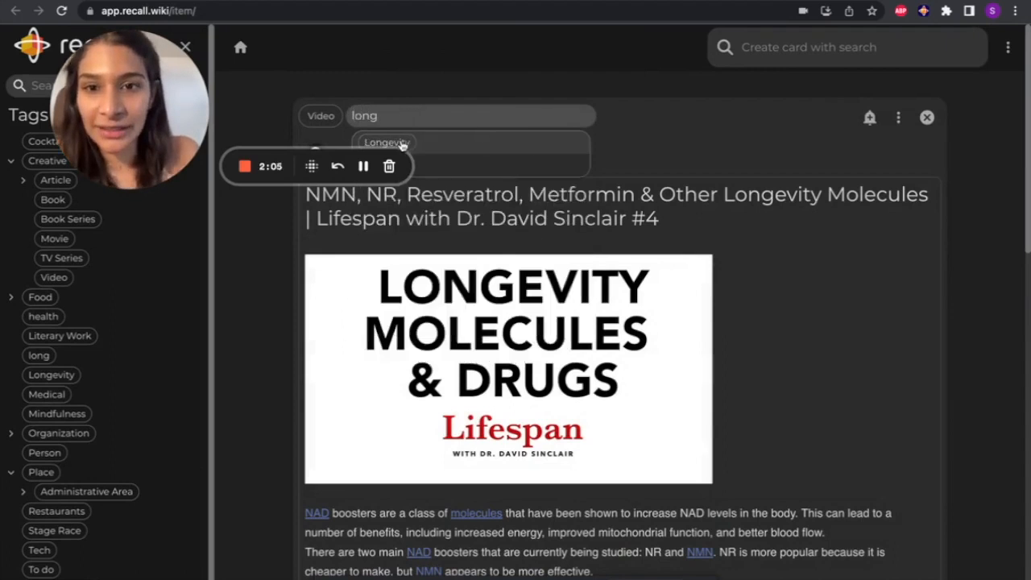
text(health)
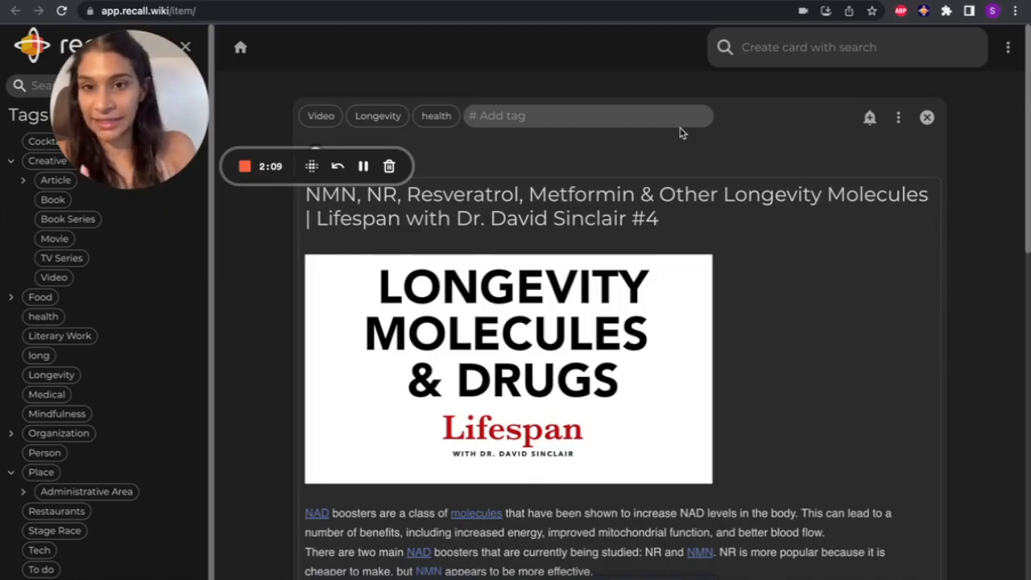
scroll(down, 3)
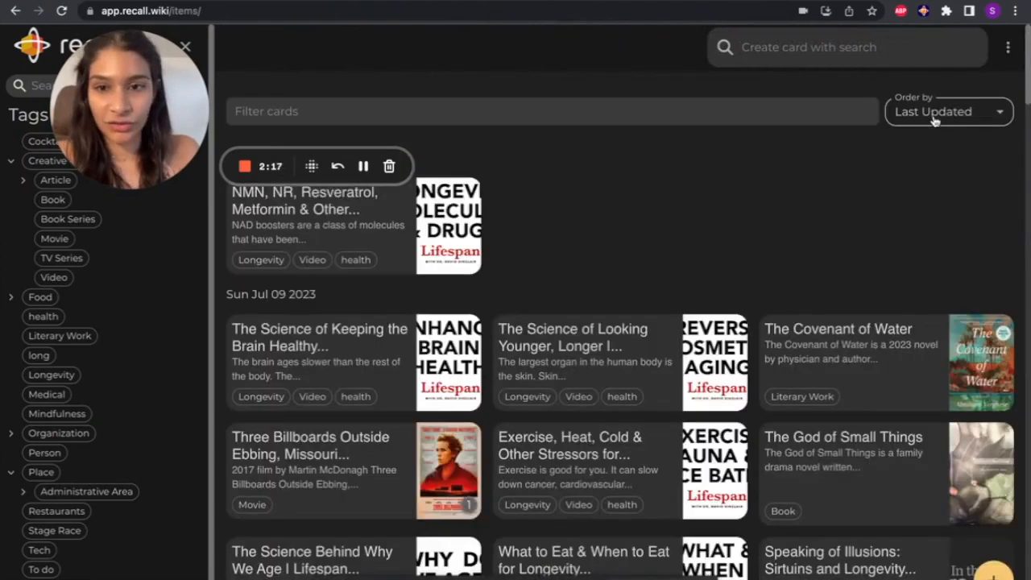
mouse_move(261, 270)
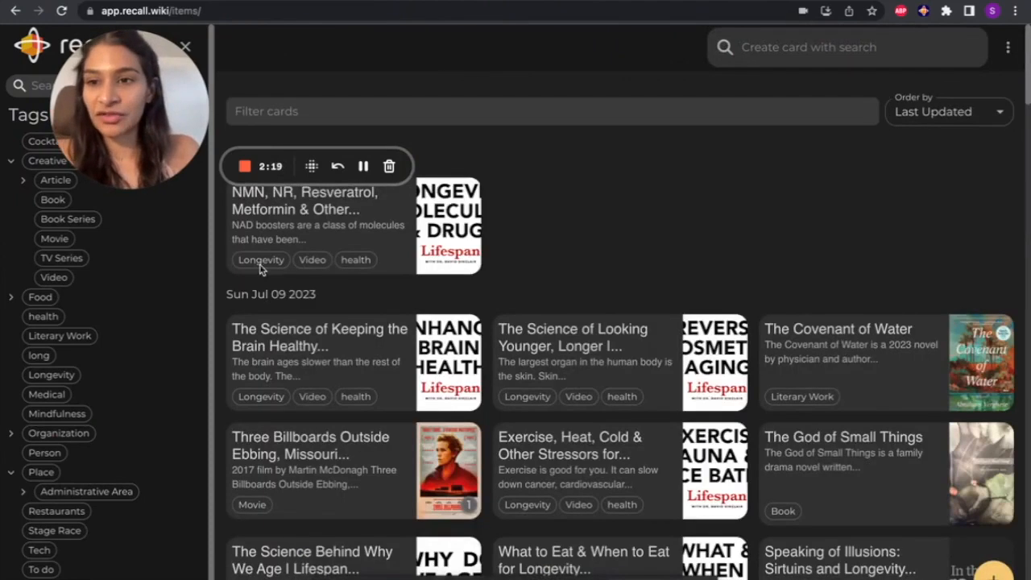
mouse_move(77, 419)
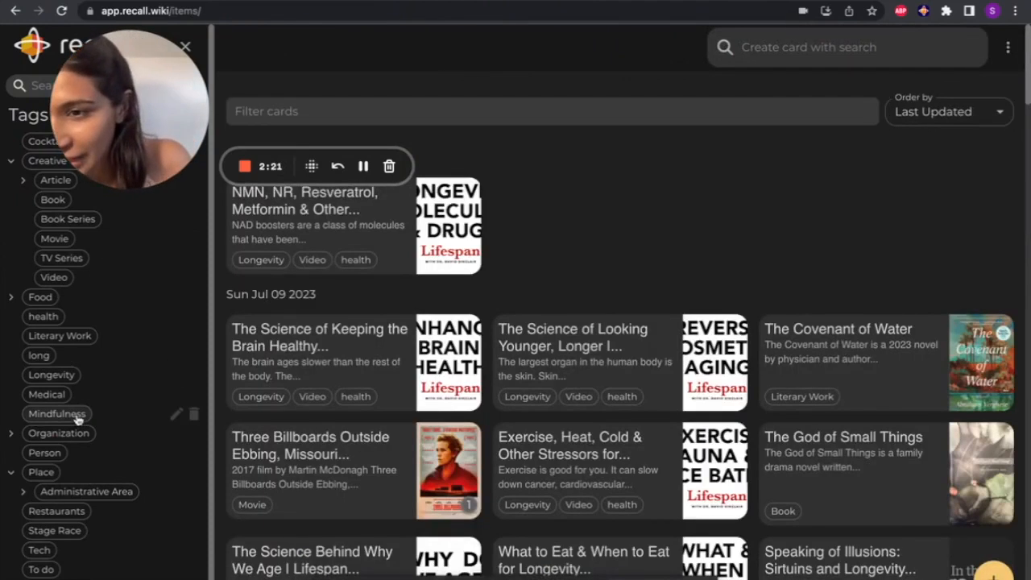
Filter the card list to the Longevity tag from the sidebar
click(52, 374)
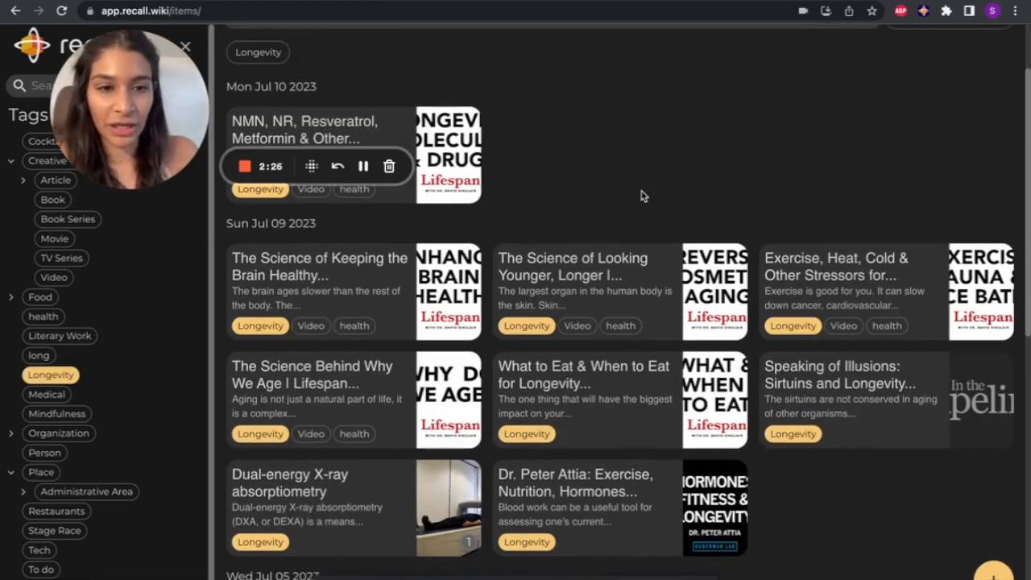
View The Science Behind Why We Age card and preview a fasting card linked to its Fasting note
click(319, 374)
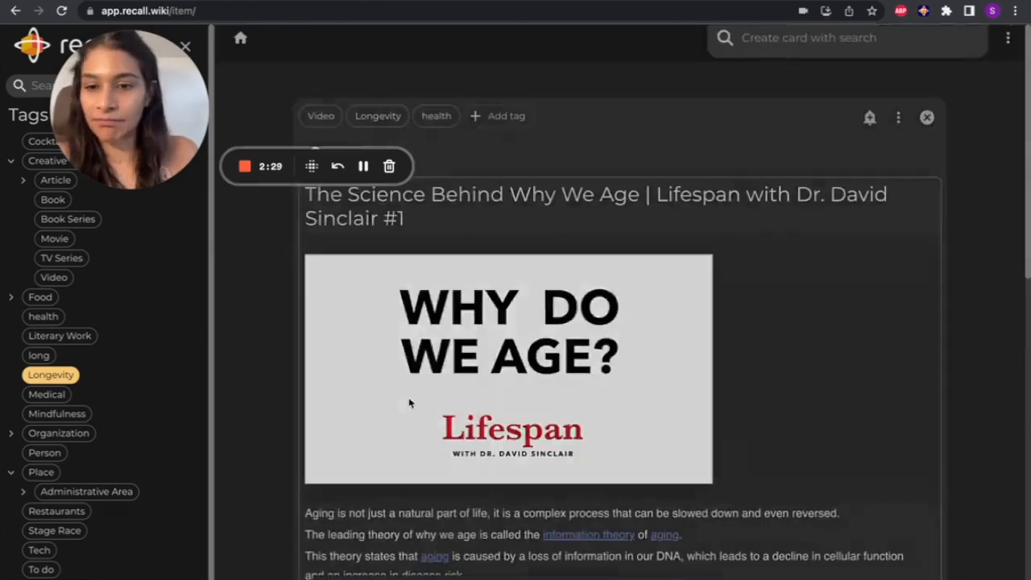
scroll(down, 3)
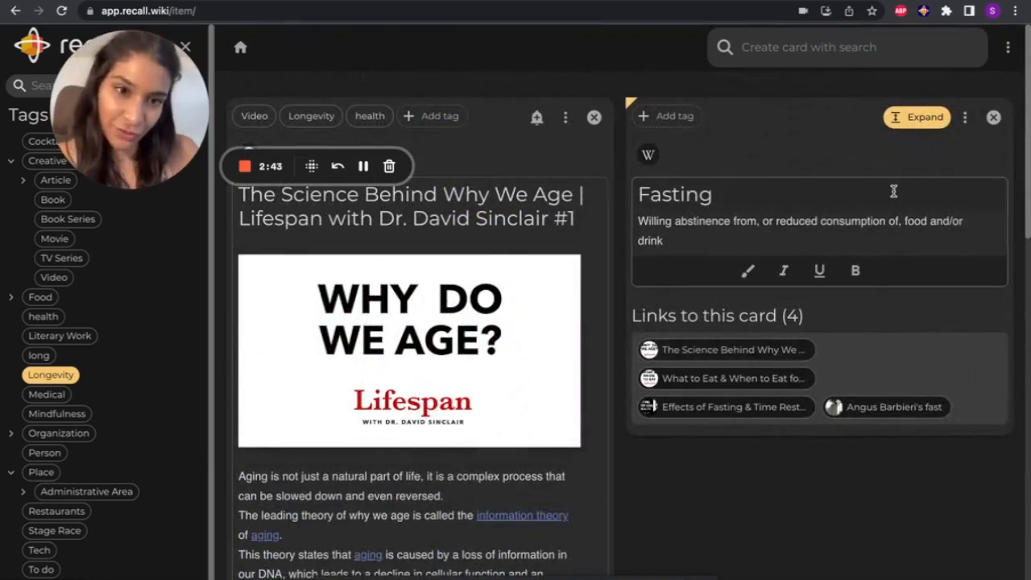
mouse_move(883, 283)
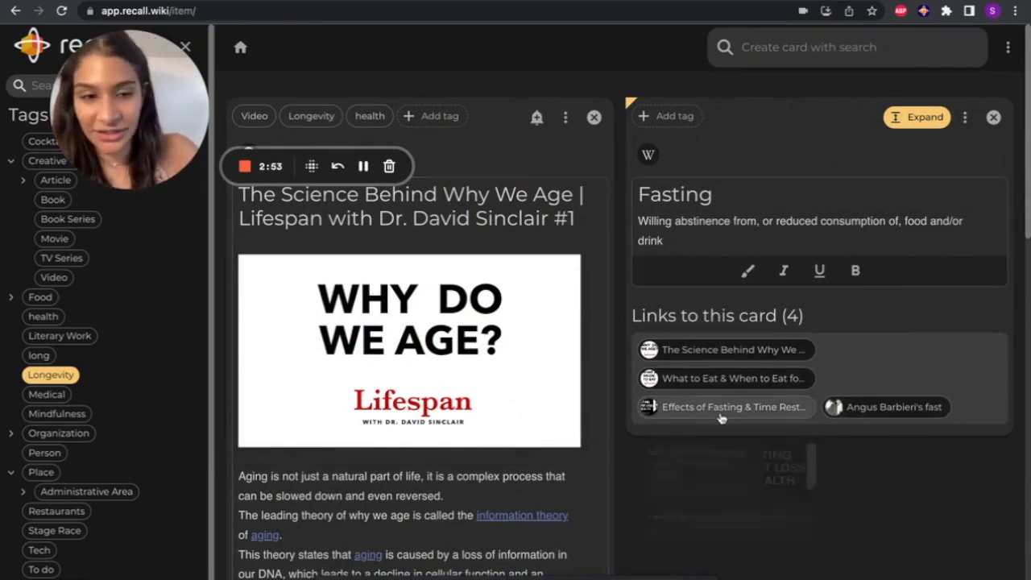
click(886, 406)
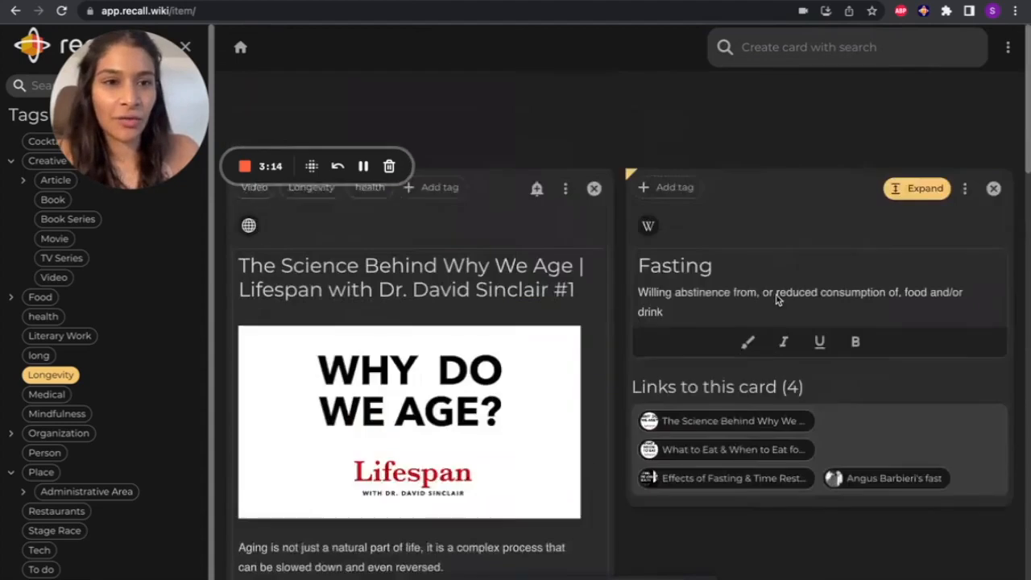
Return to the list, clear the Longevity filter and show only Movie-tagged cards
click(892, 477)
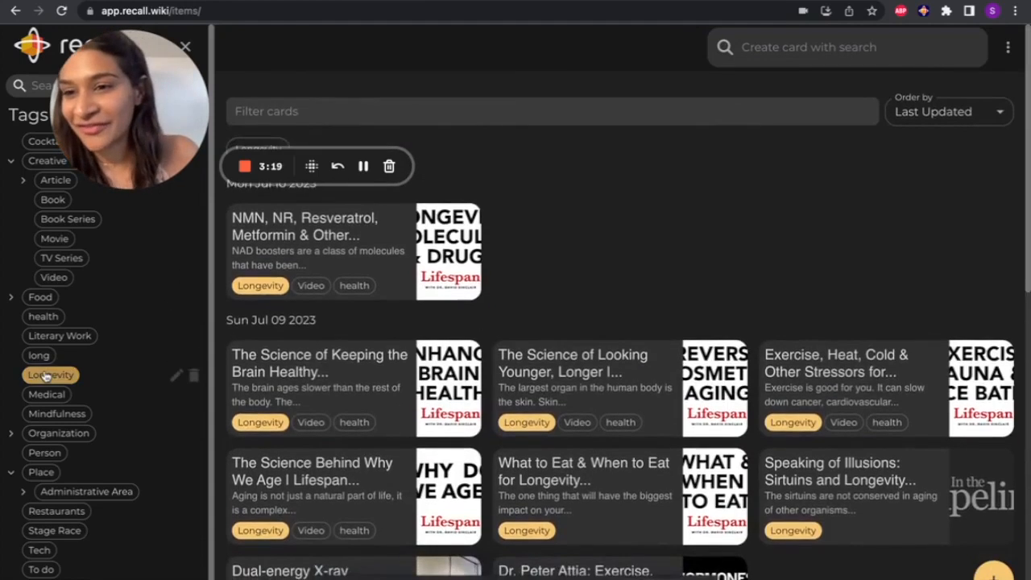
click(42, 142)
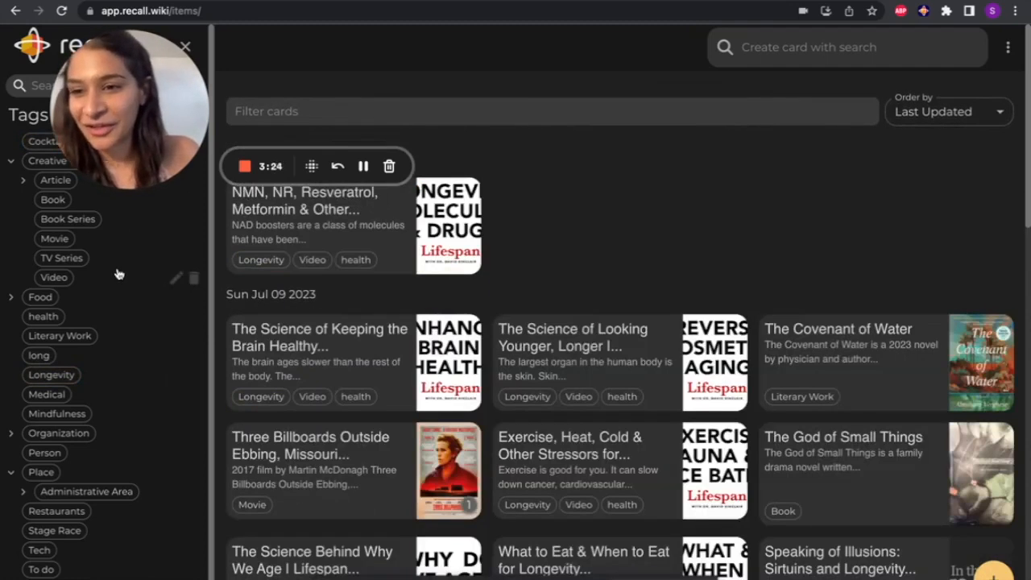
click(55, 238)
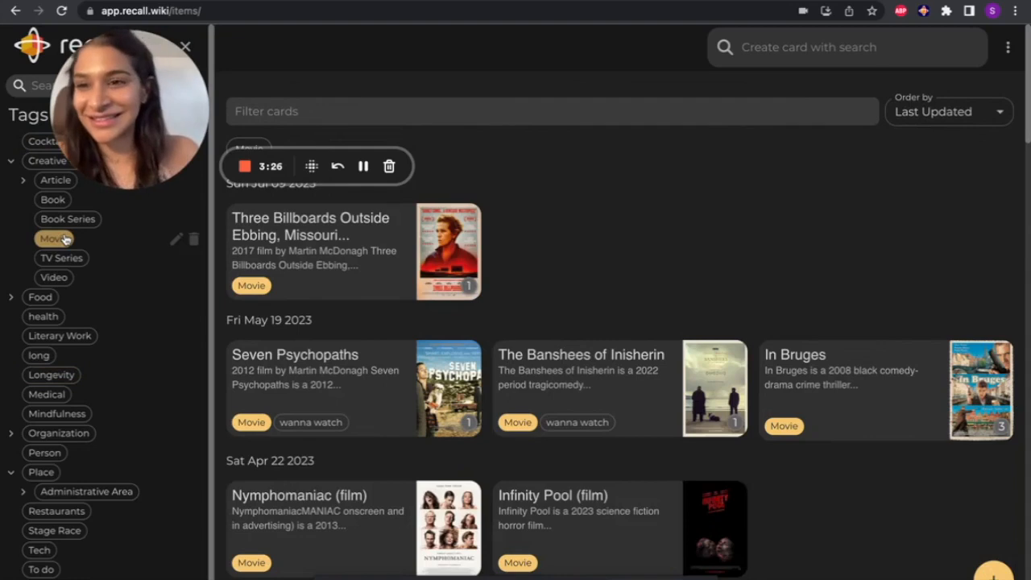